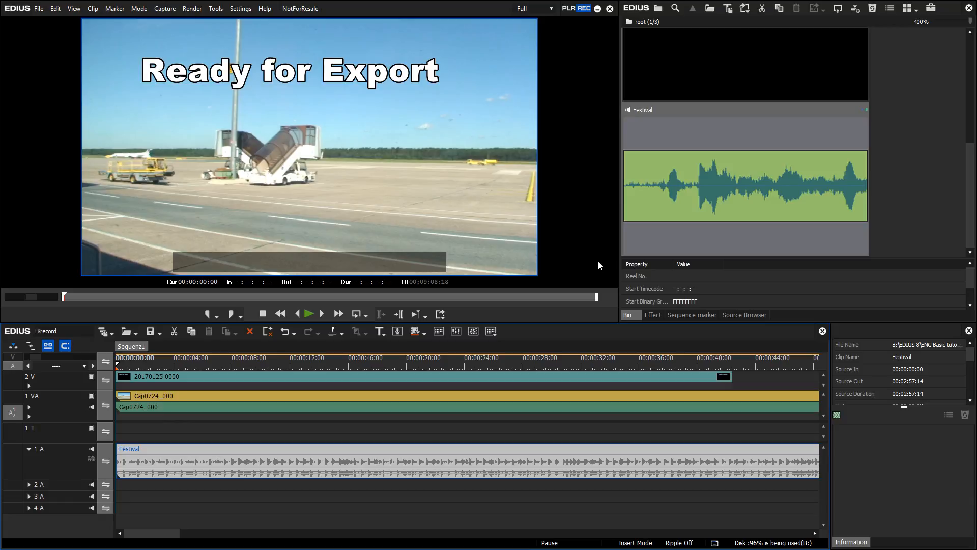
{"action": "mouse_move", "coordinate": [259, 136]}
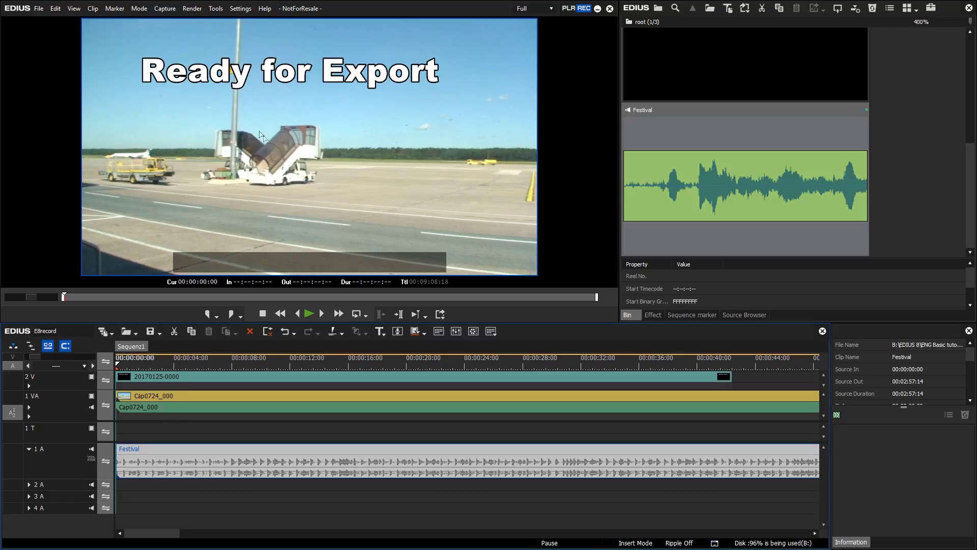
- Show the File menu's Export options, including Burn to disc
{"action": "left_click", "coordinate": [39, 8]}
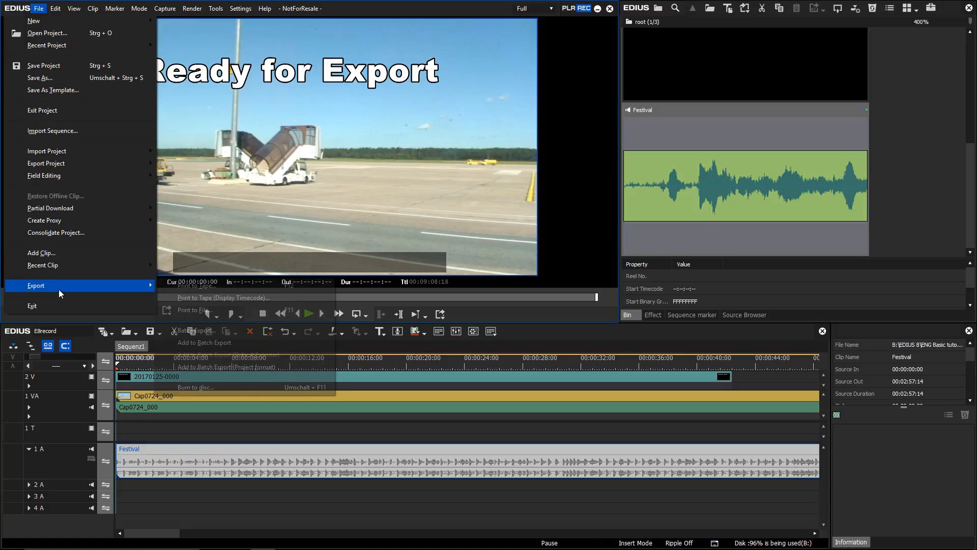
{"action": "mouse_move", "coordinate": [194, 310]}
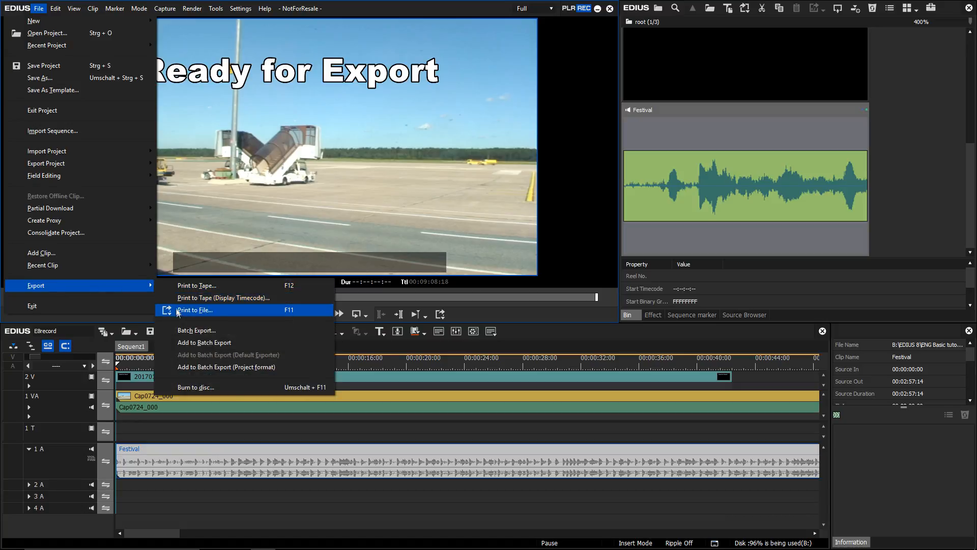
{"action": "mouse_move", "coordinate": [205, 391]}
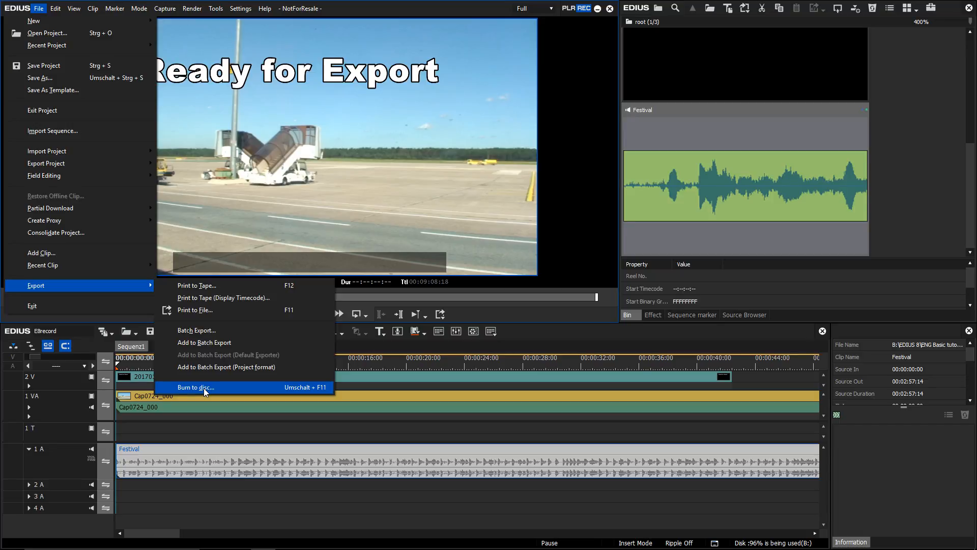
- Start Burn to disc and choose DVD with the 720x576 50i MPEG2 format
{"action": "left_click", "coordinate": [195, 387]}
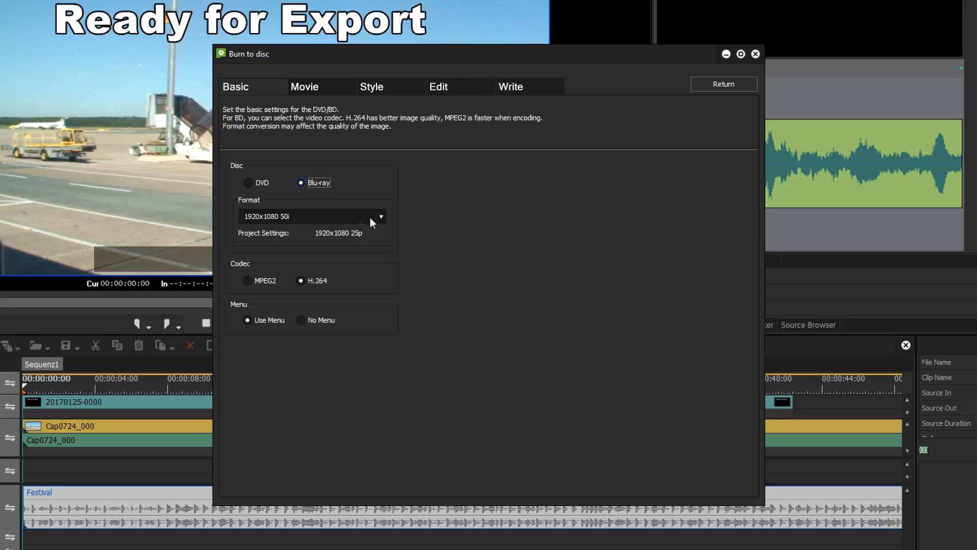
{"action": "left_click", "coordinate": [247, 182]}
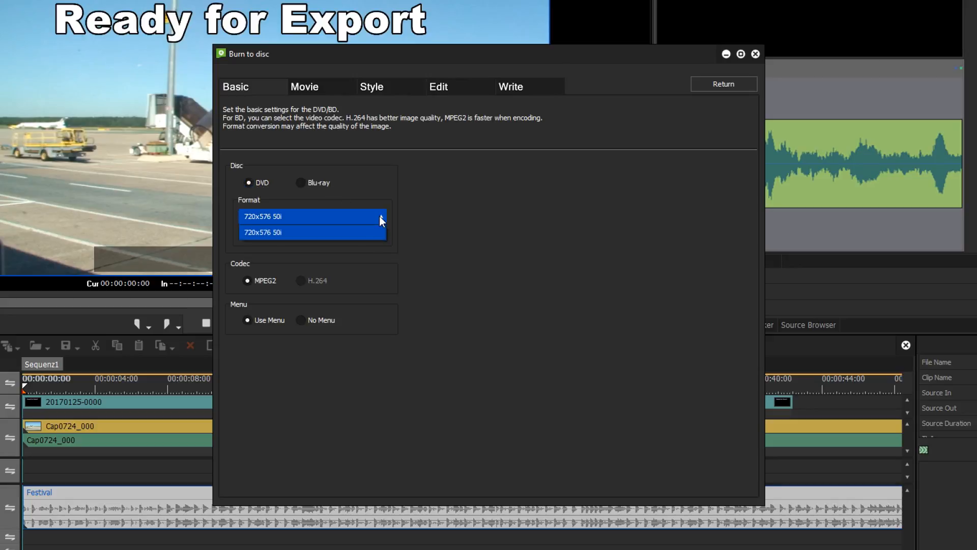
{"action": "left_click", "coordinate": [312, 232]}
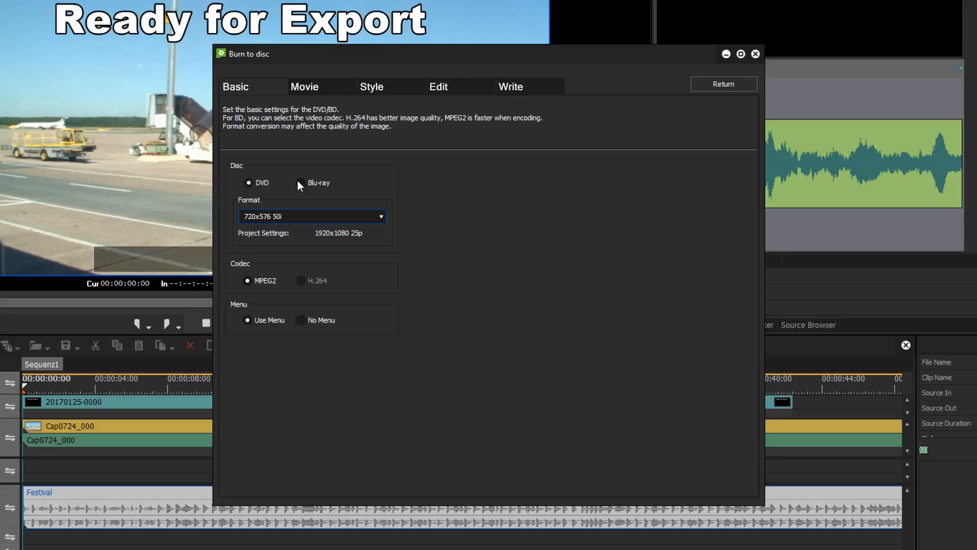
{"action": "left_click", "coordinate": [305, 86]}
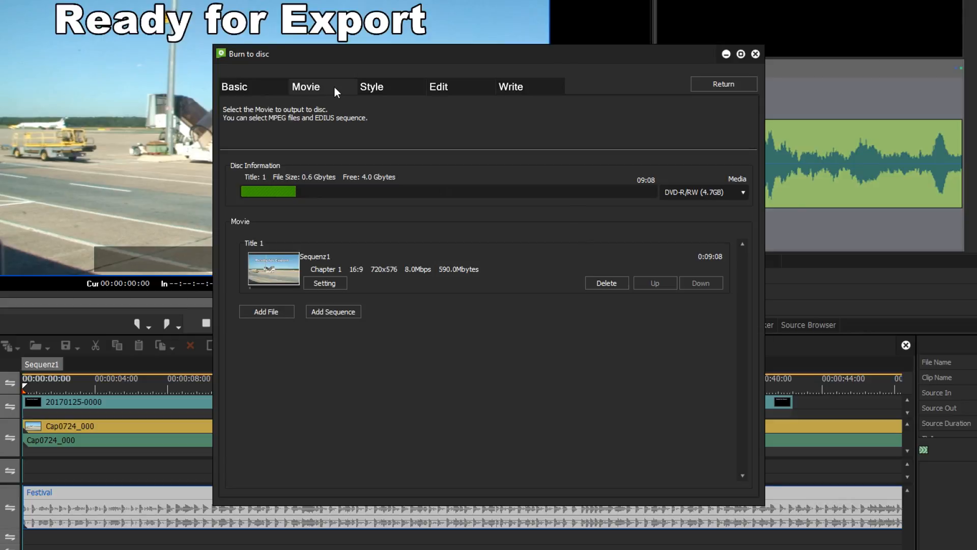
{"action": "mouse_move", "coordinate": [348, 100]}
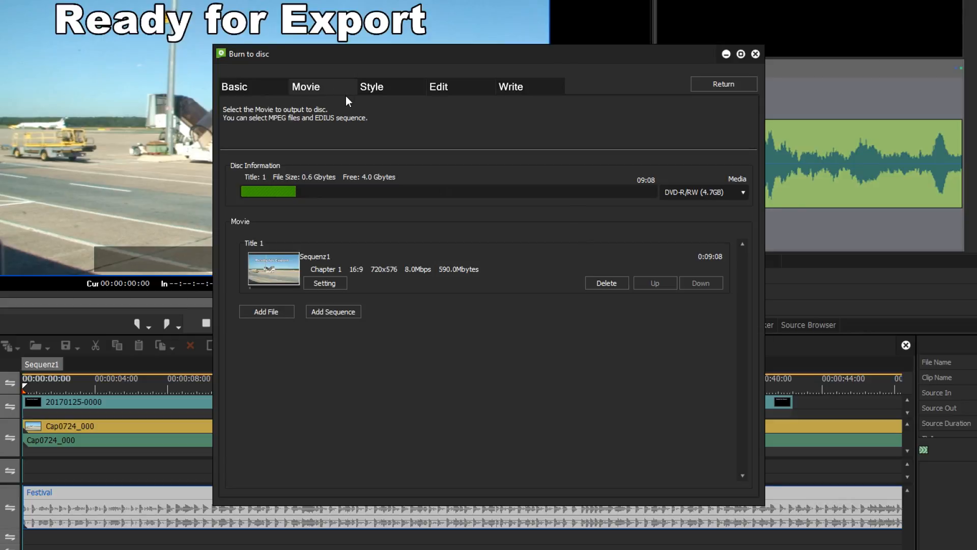
{"action": "mouse_move", "coordinate": [324, 262]}
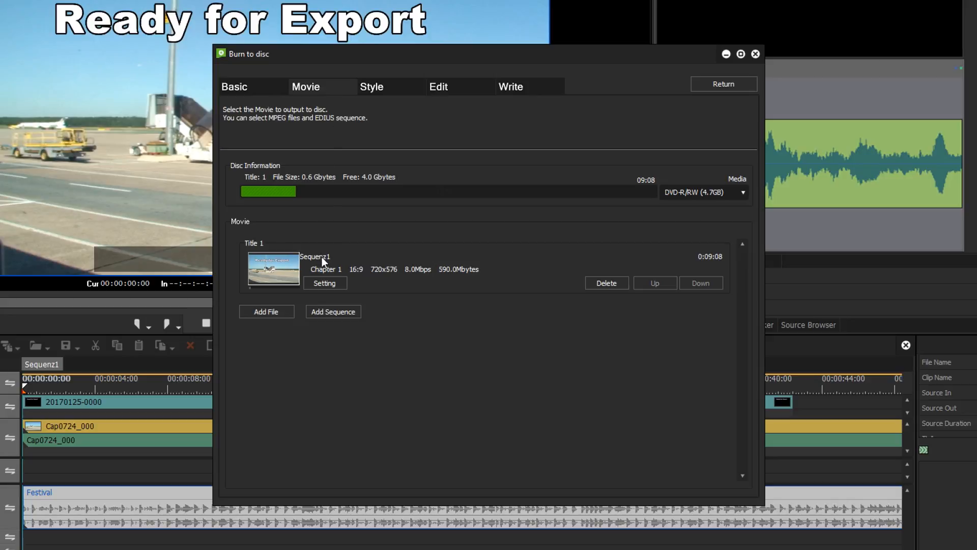
{"action": "mouse_move", "coordinate": [46, 379]}
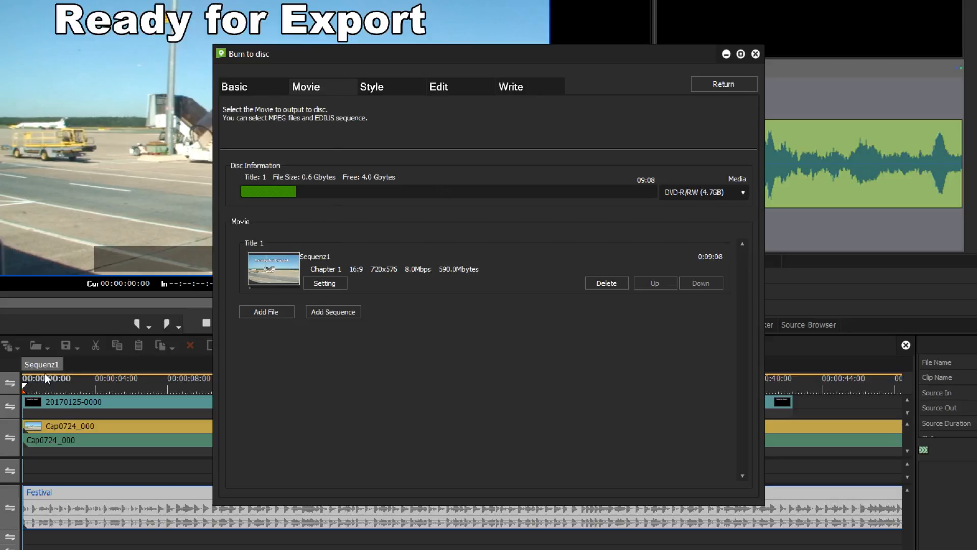
{"action": "mouse_move", "coordinate": [92, 363]}
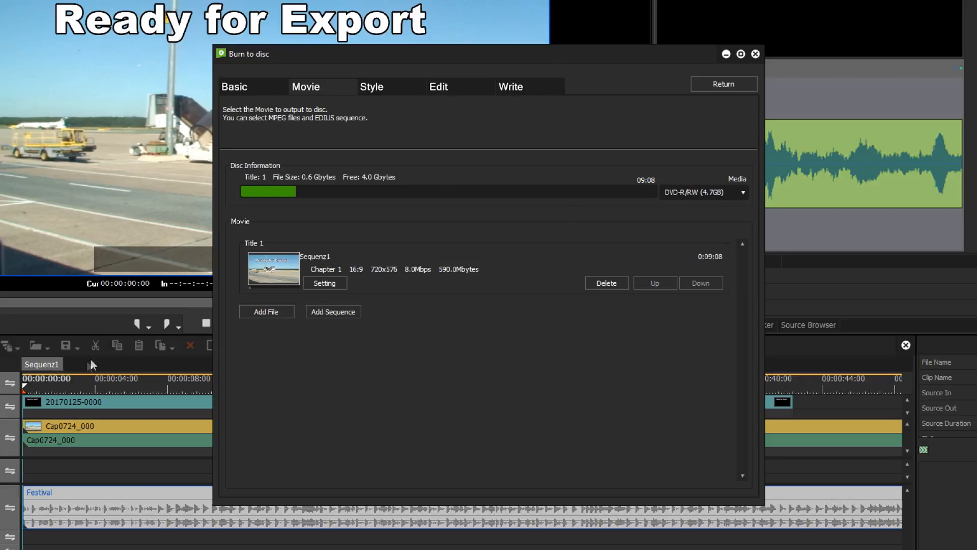
{"action": "mouse_move", "coordinate": [383, 148]}
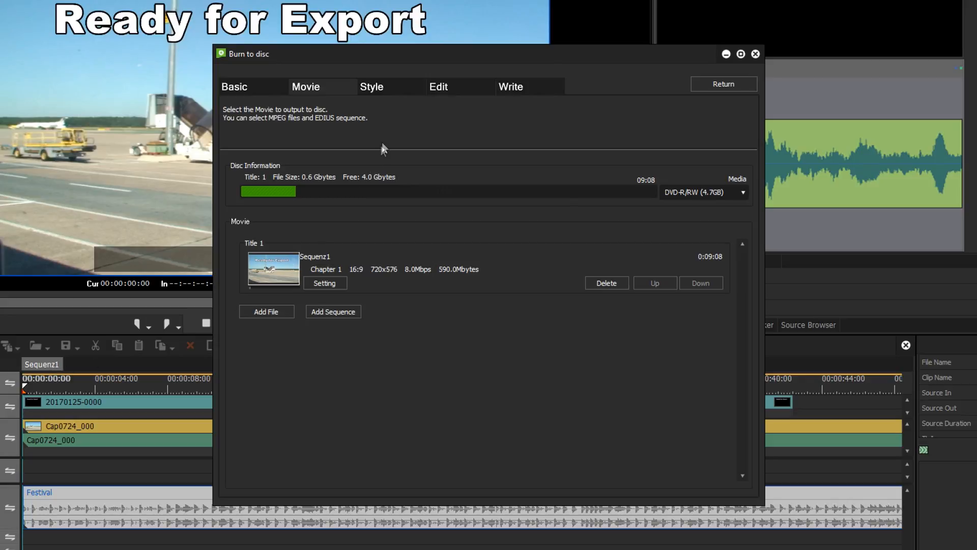
- Switch from the movie list (Sequenz1, 9:08) to the disc menu Style page
{"action": "left_click", "coordinate": [373, 86]}
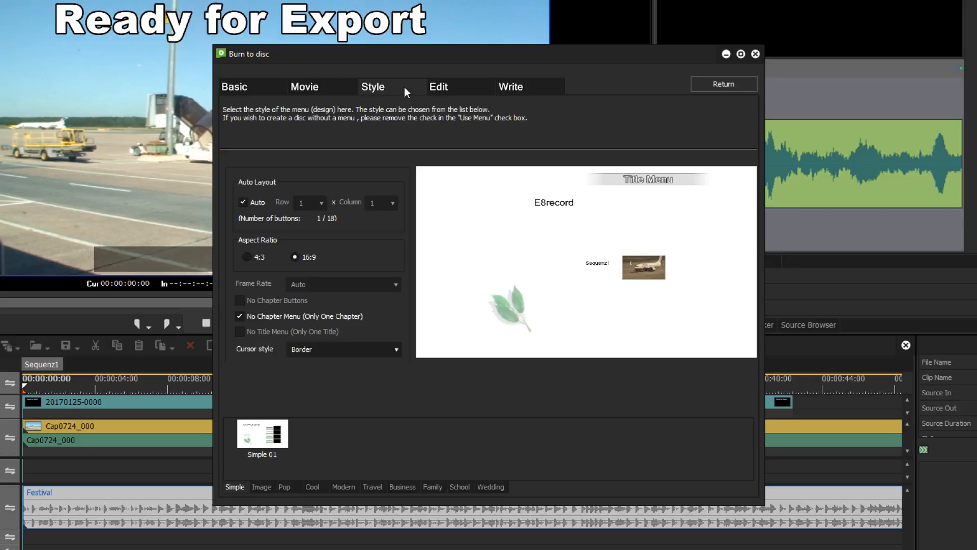
{"action": "mouse_move", "coordinate": [443, 189]}
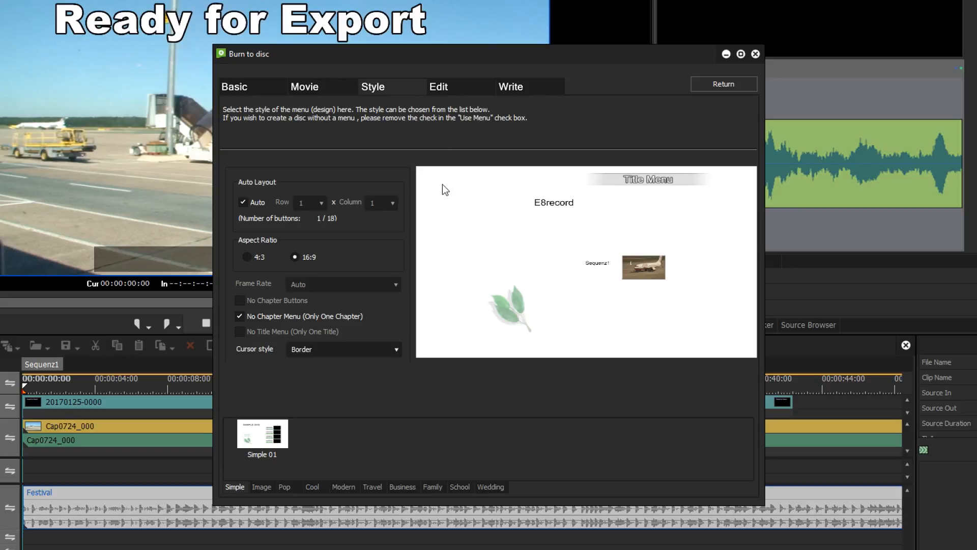
{"action": "mouse_move", "coordinate": [297, 118]}
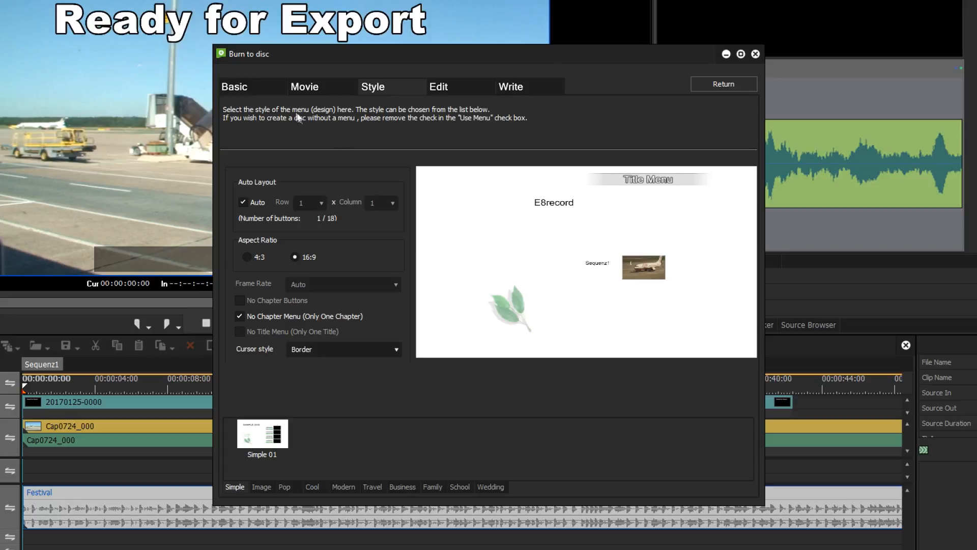
- Back on the Basic settings, set the DVD to No Menu
{"action": "left_click", "coordinate": [236, 86]}
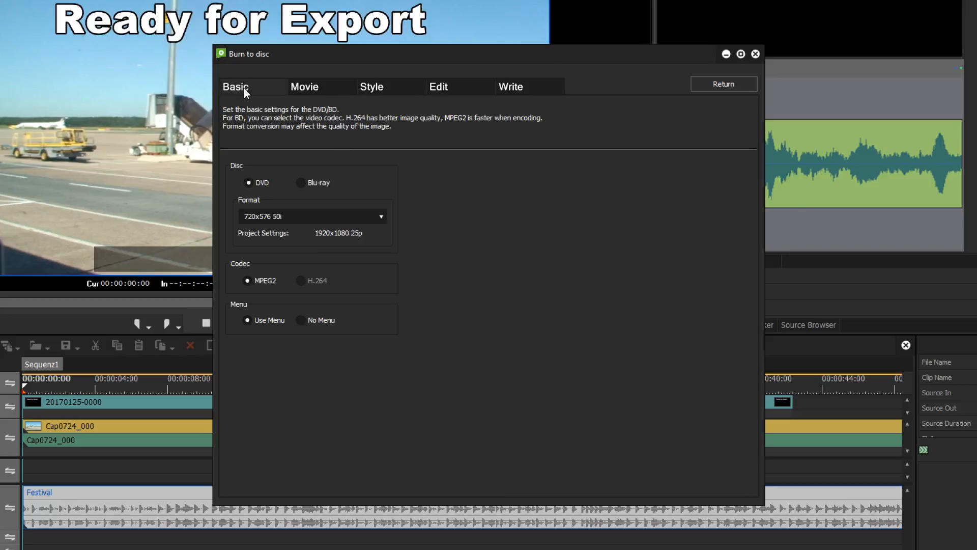
{"action": "left_click", "coordinate": [301, 320]}
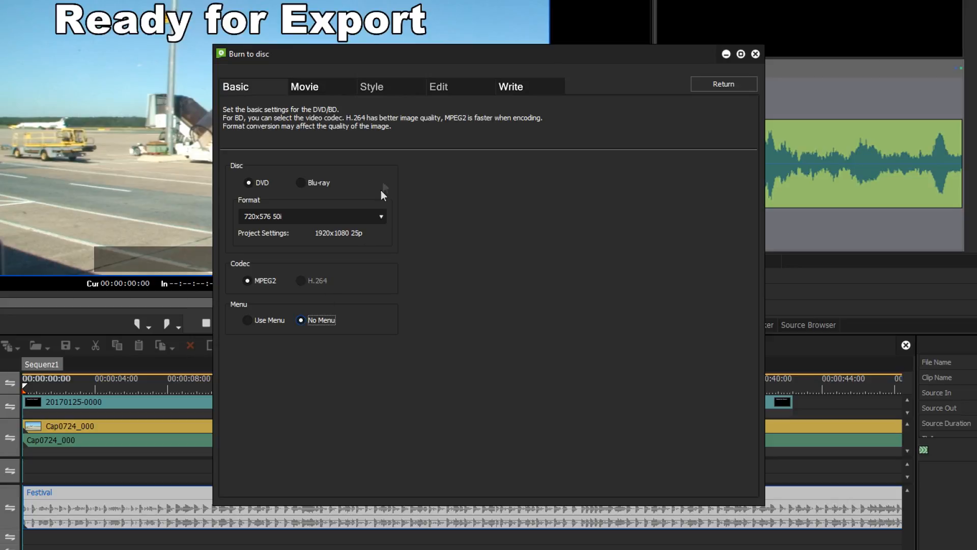
{"action": "mouse_move", "coordinate": [522, 94]}
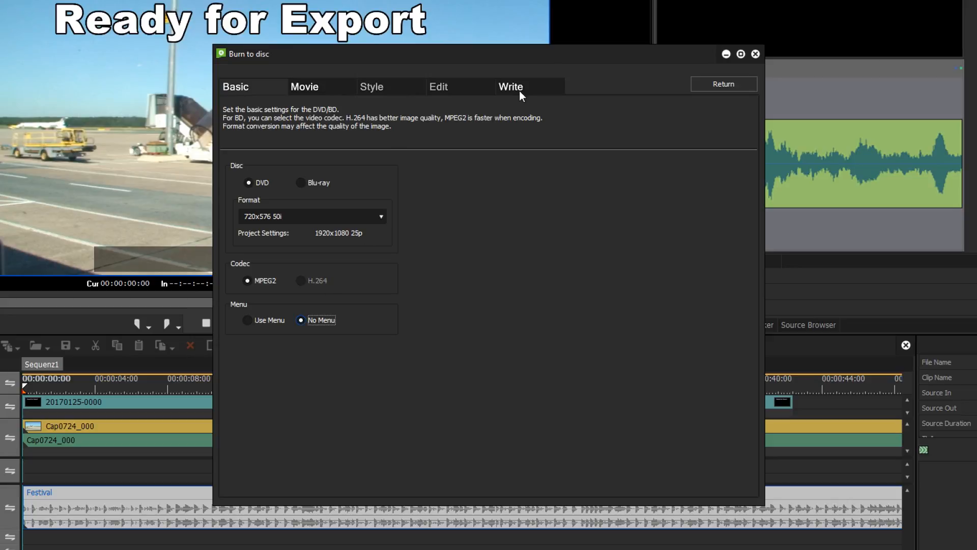
{"action": "mouse_move", "coordinate": [522, 93]}
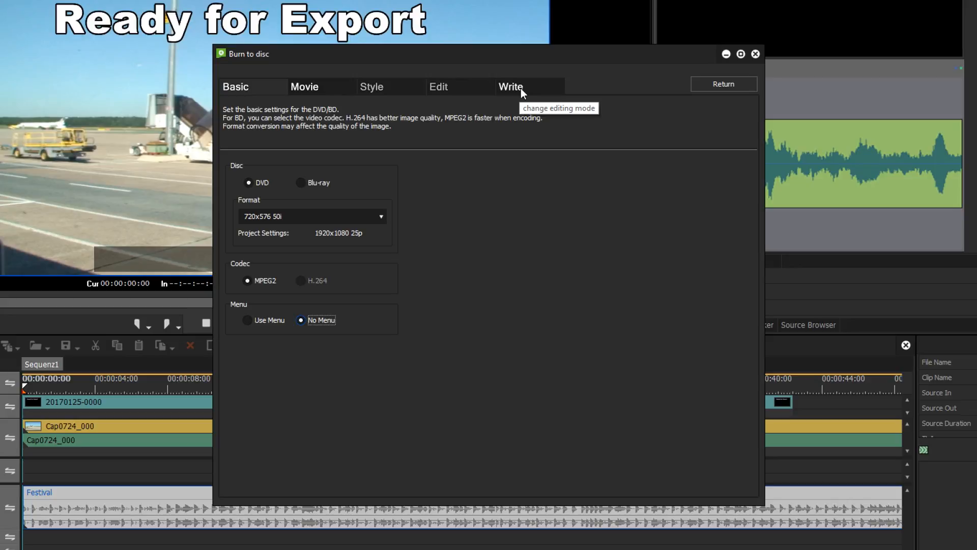
- On the Write page, change the disc's volume label to Airport
{"action": "left_click", "coordinate": [511, 86]}
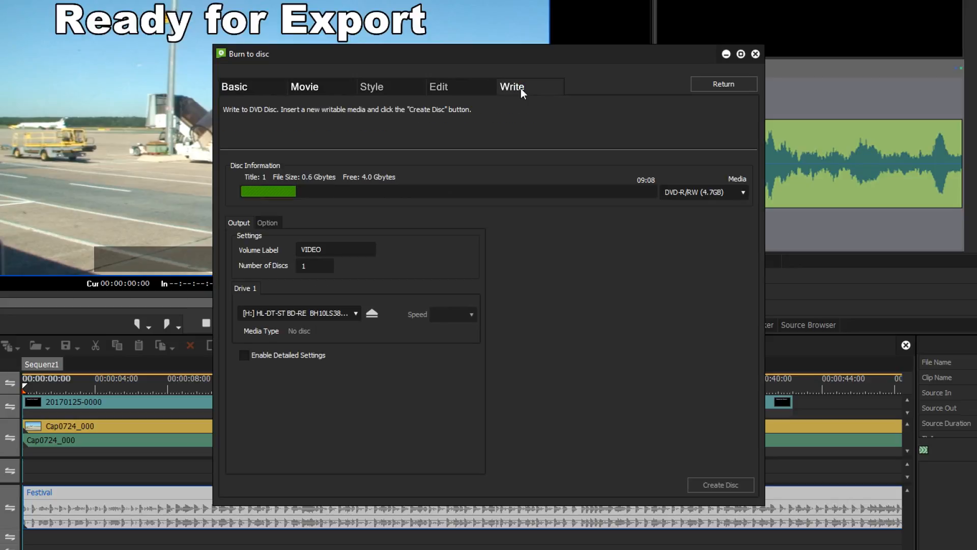
{"action": "mouse_move", "coordinate": [376, 230]}
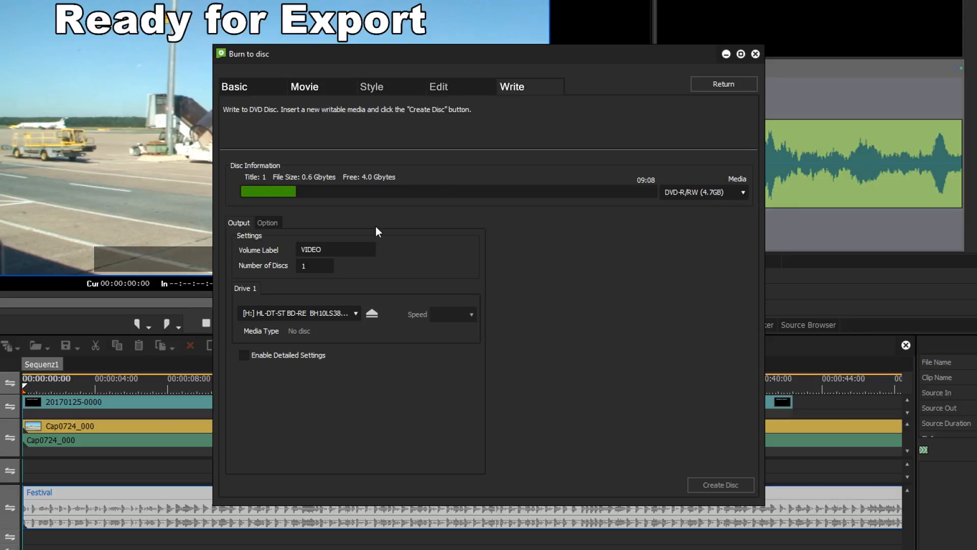
{"action": "left_click", "coordinate": [320, 248]}
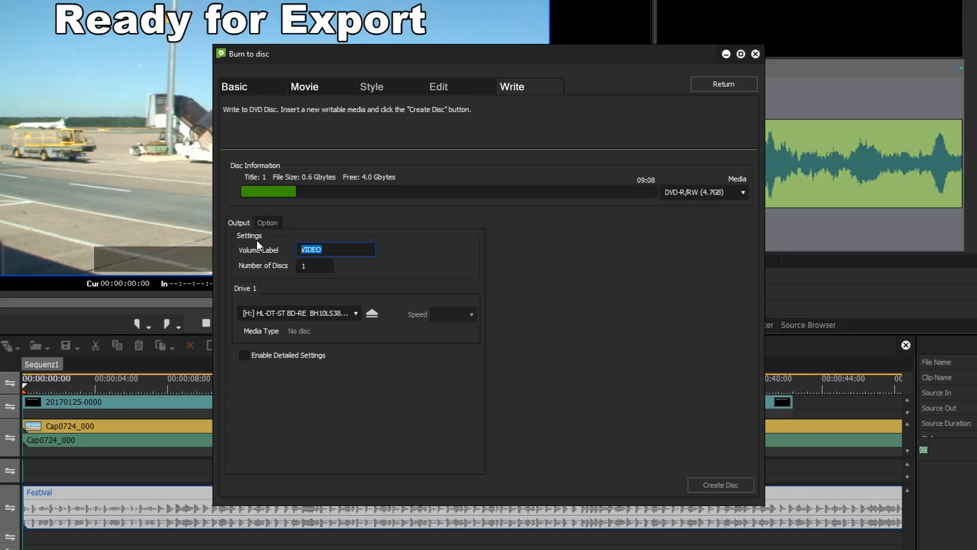
{"action": "type", "text": "Airport"}
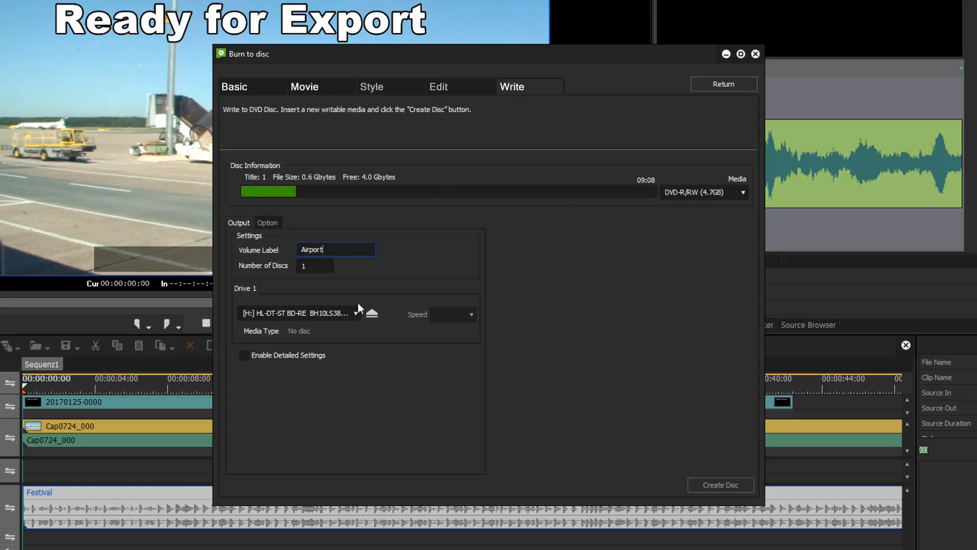
{"action": "mouse_move", "coordinate": [356, 319]}
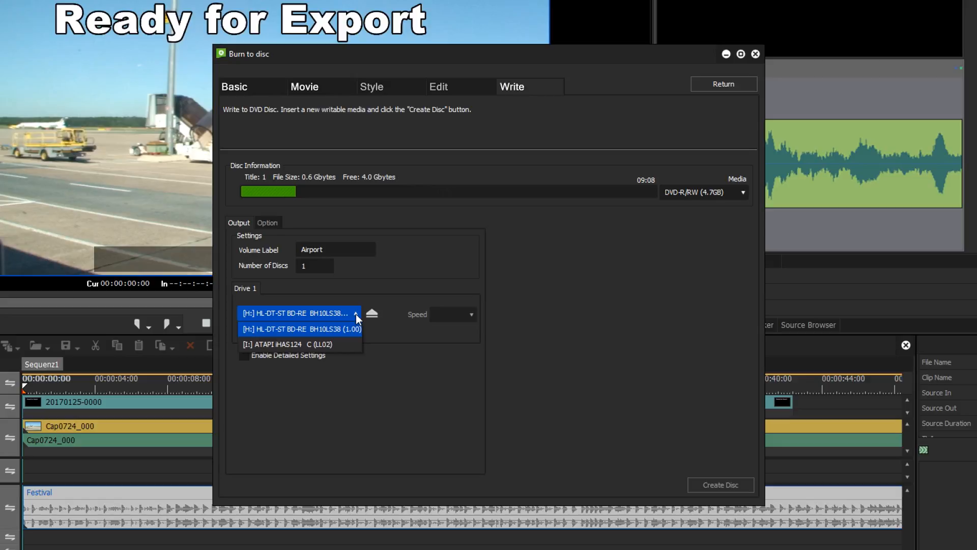
- Select the [H:] HL-DT-ST BD-RE burner (DVD-R at 8.0X) as Drive 1
{"action": "left_click", "coordinate": [299, 327]}
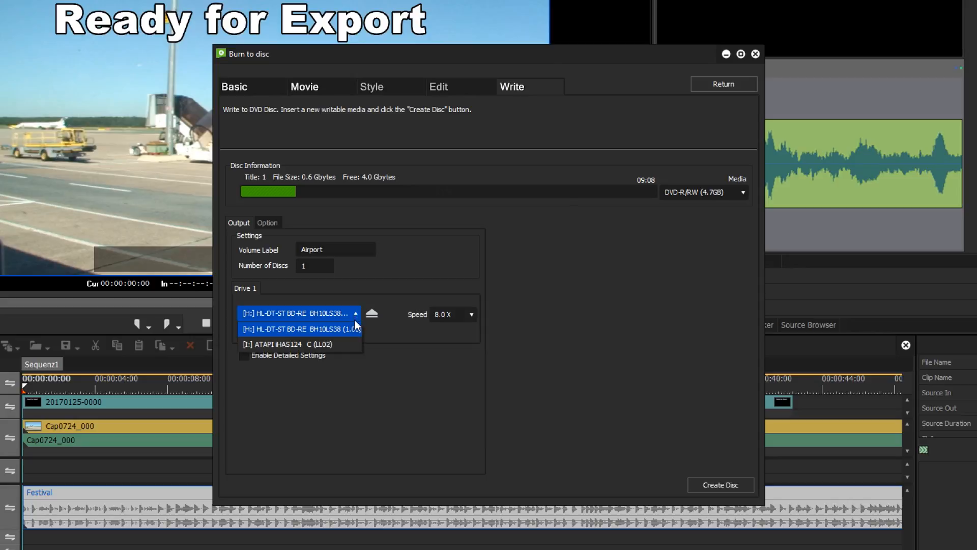
{"action": "left_click", "coordinate": [299, 329]}
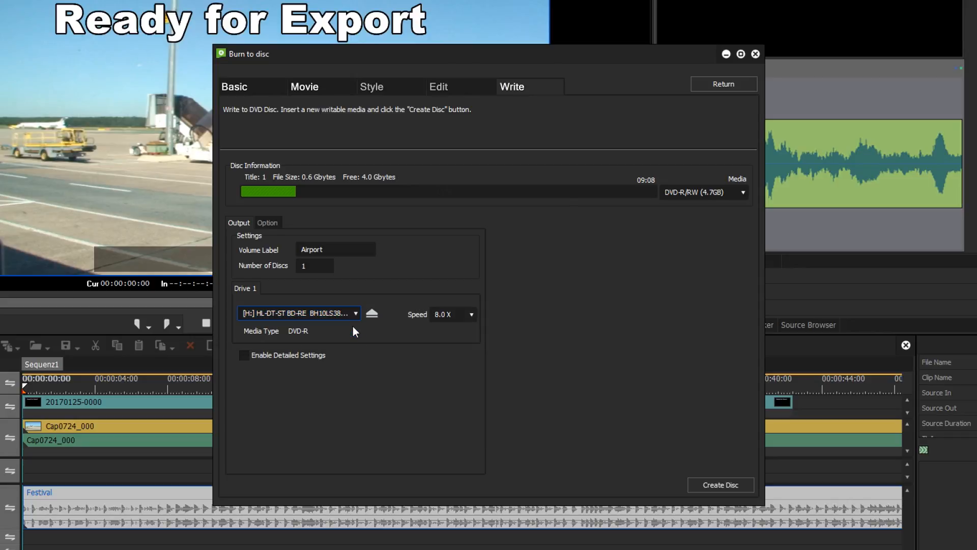
{"action": "mouse_move", "coordinate": [414, 366]}
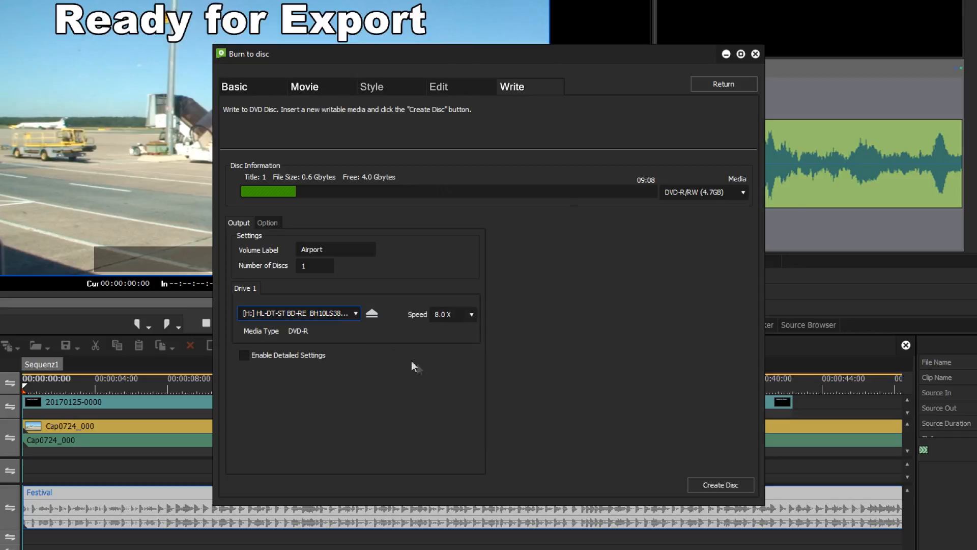
{"action": "mouse_move", "coordinate": [712, 494]}
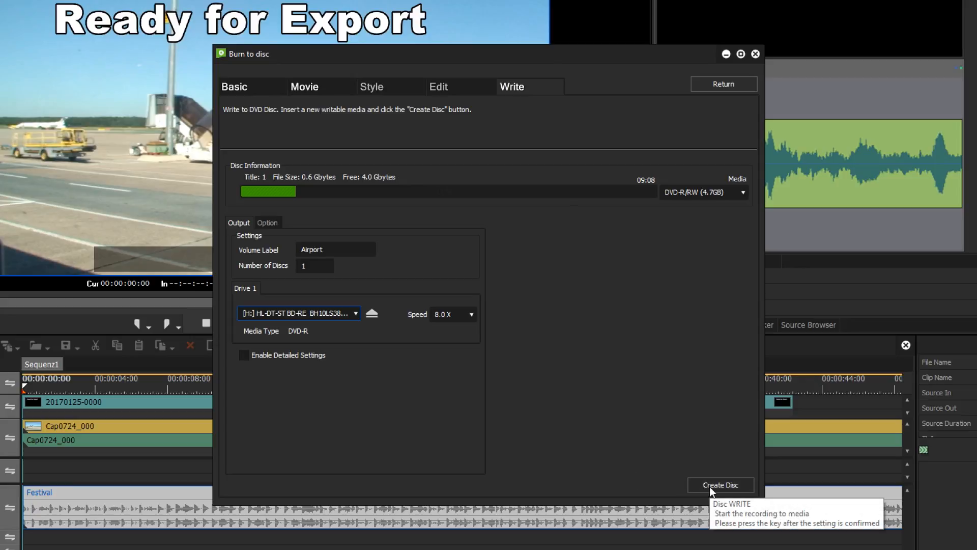